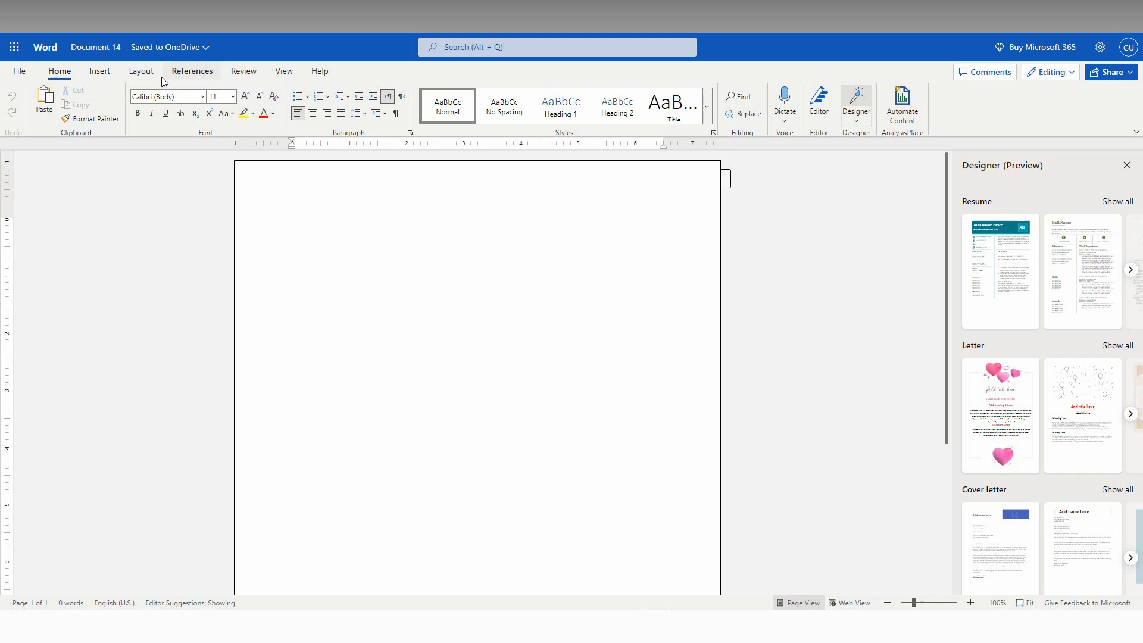
Insert an empty 4x4 table at the top of the blank document
left_click(99, 71)
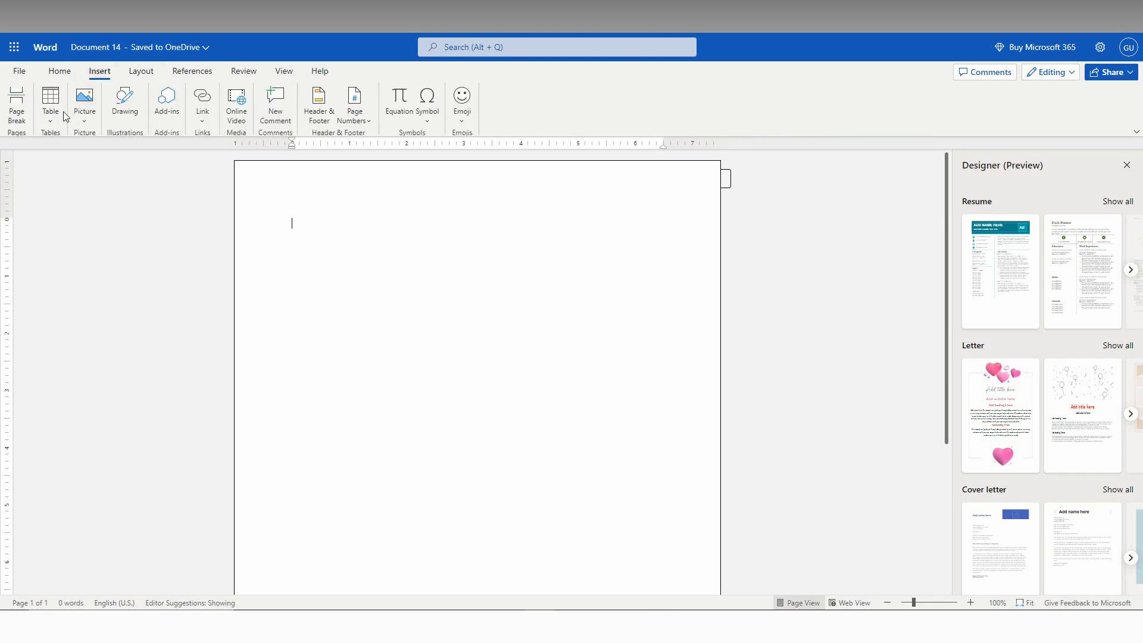
left_click(50, 101)
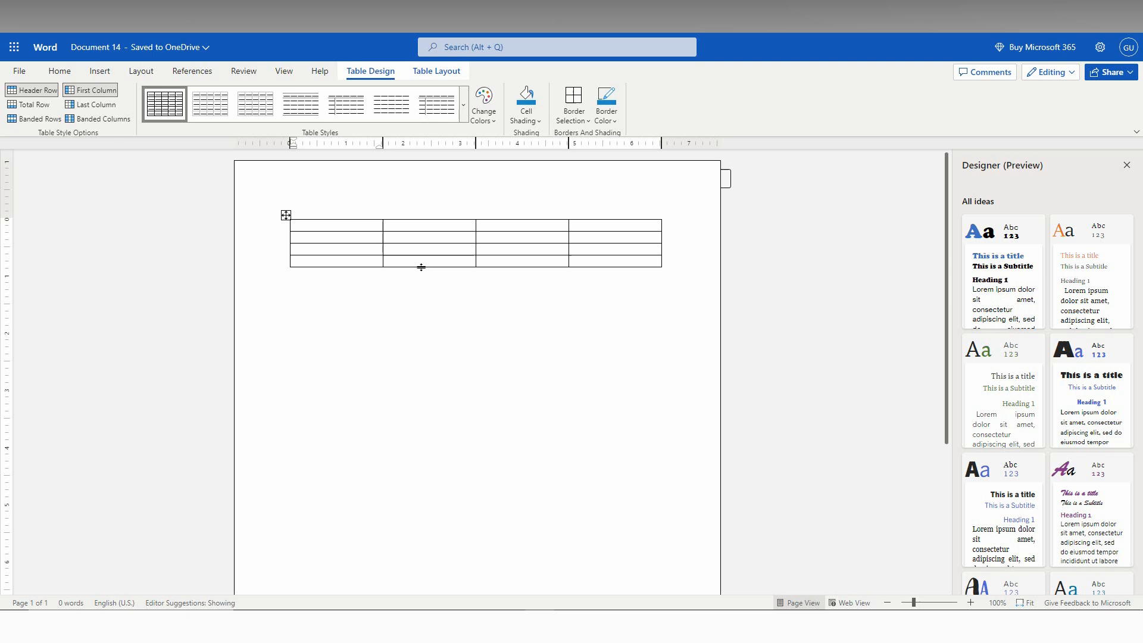
Drag the table's bottom edge down to make the rows taller, then select the header row
left_click_drag(421, 267, 421, 313)
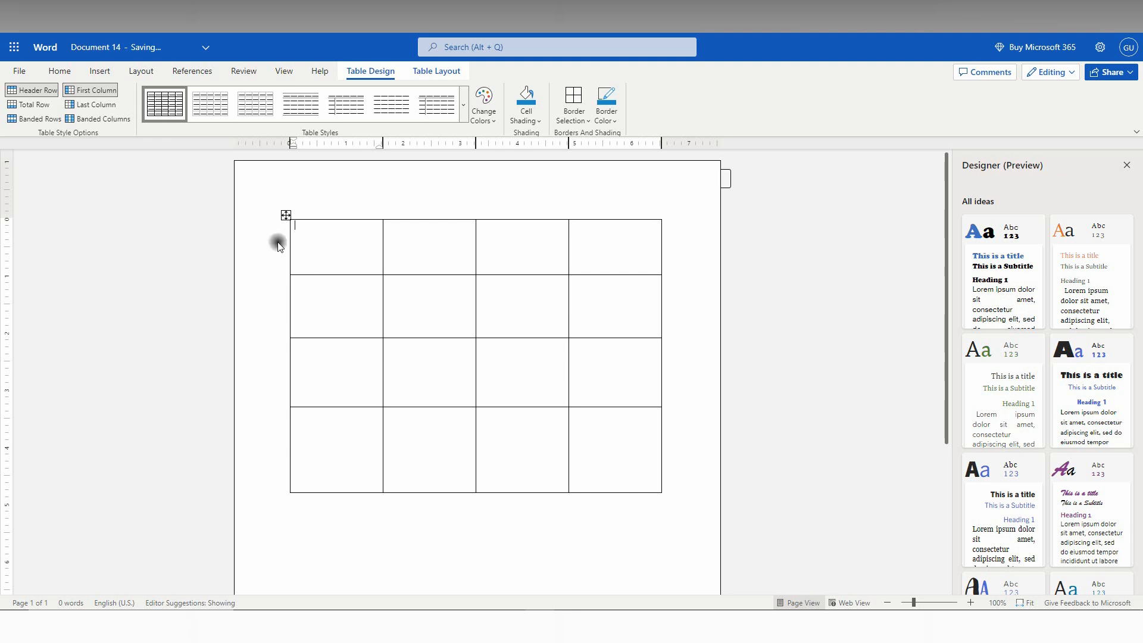
left_click(280, 246)
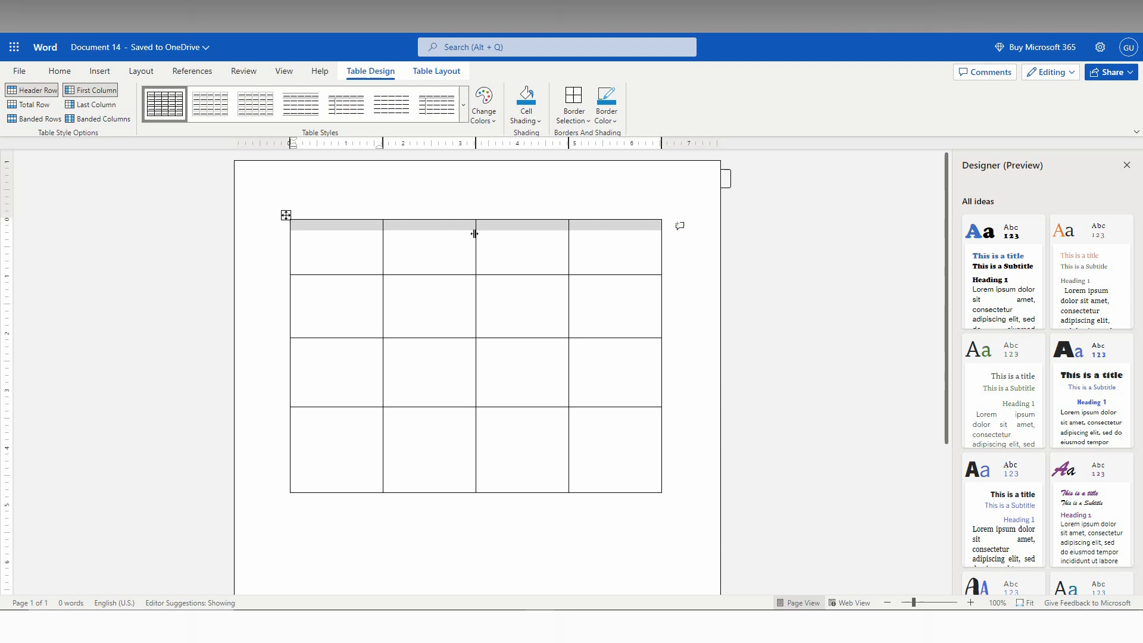
left_click(484, 102)
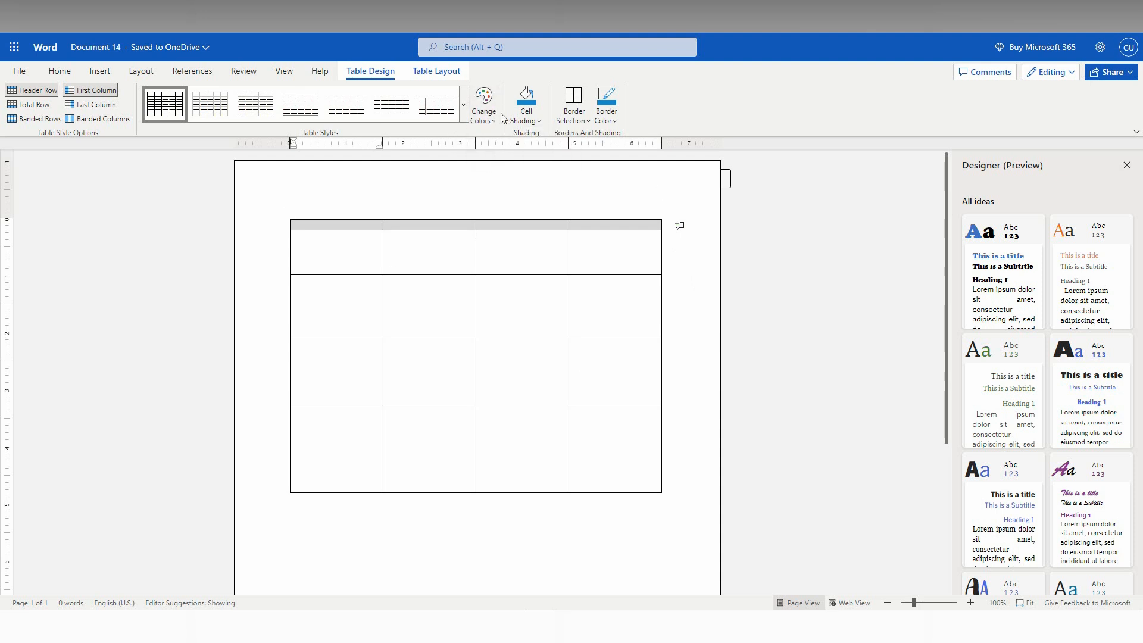
left_click(526, 102)
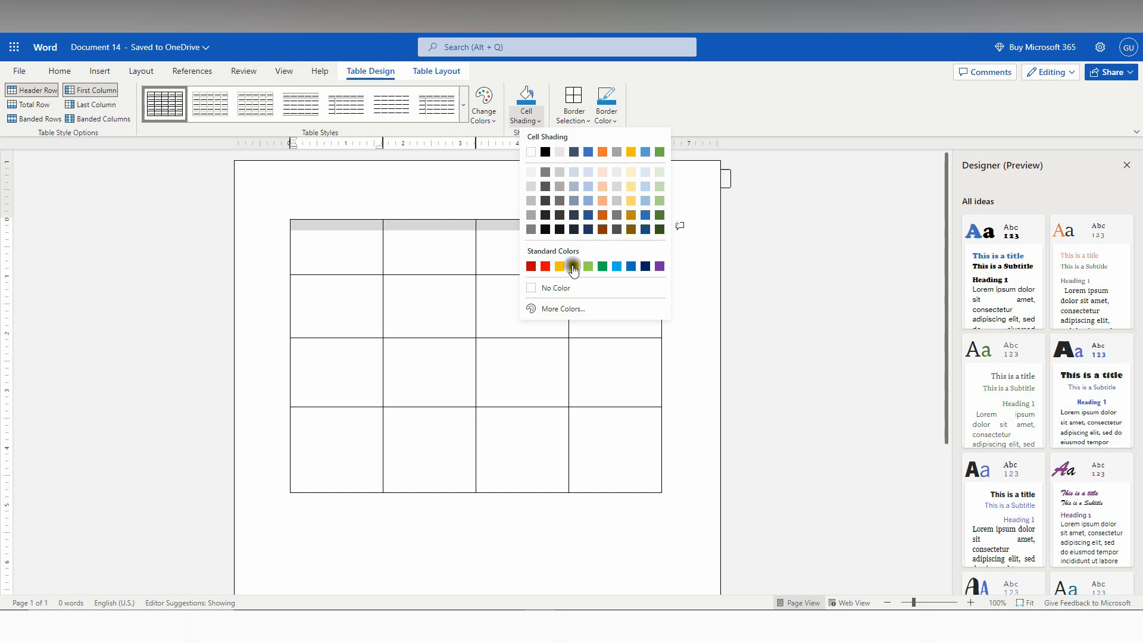
Shade the header row yellow and the first column's three lower cells blue
left_click(559, 265)
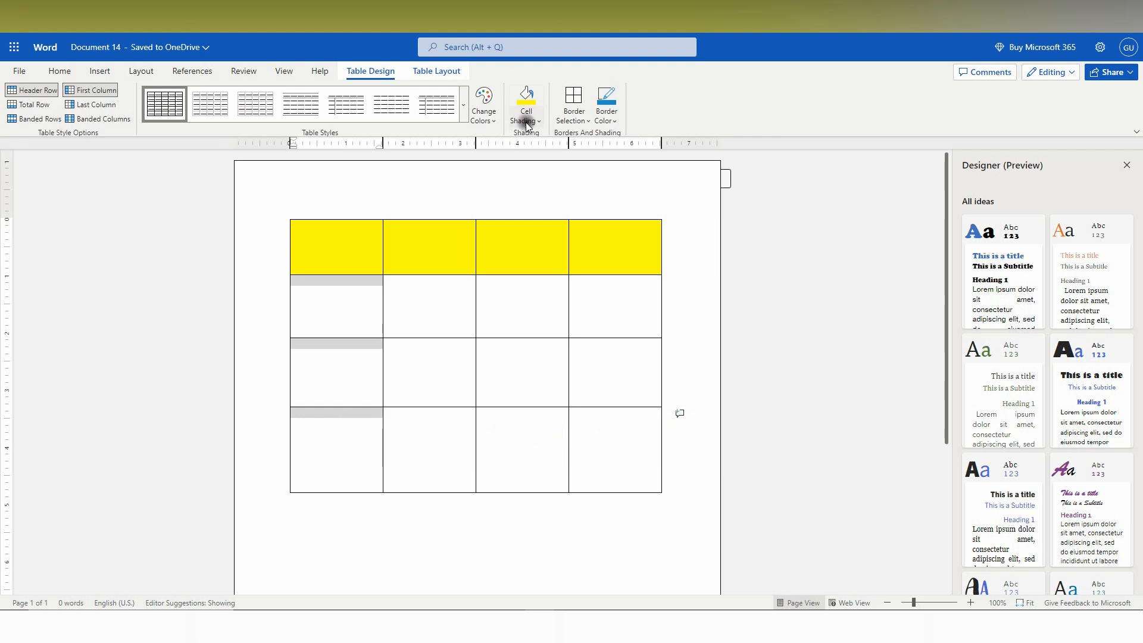
left_click(524, 106)
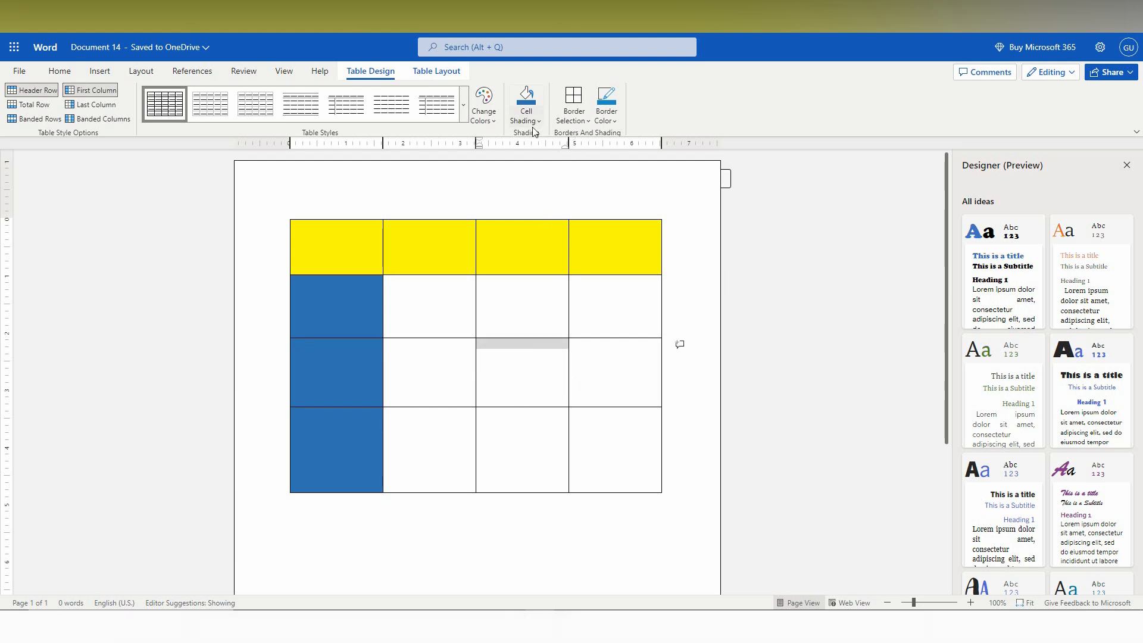
Shade a middle cell green and the last column's lower cells Blue, Accent 1, Lighter 60%
left_click(525, 102)
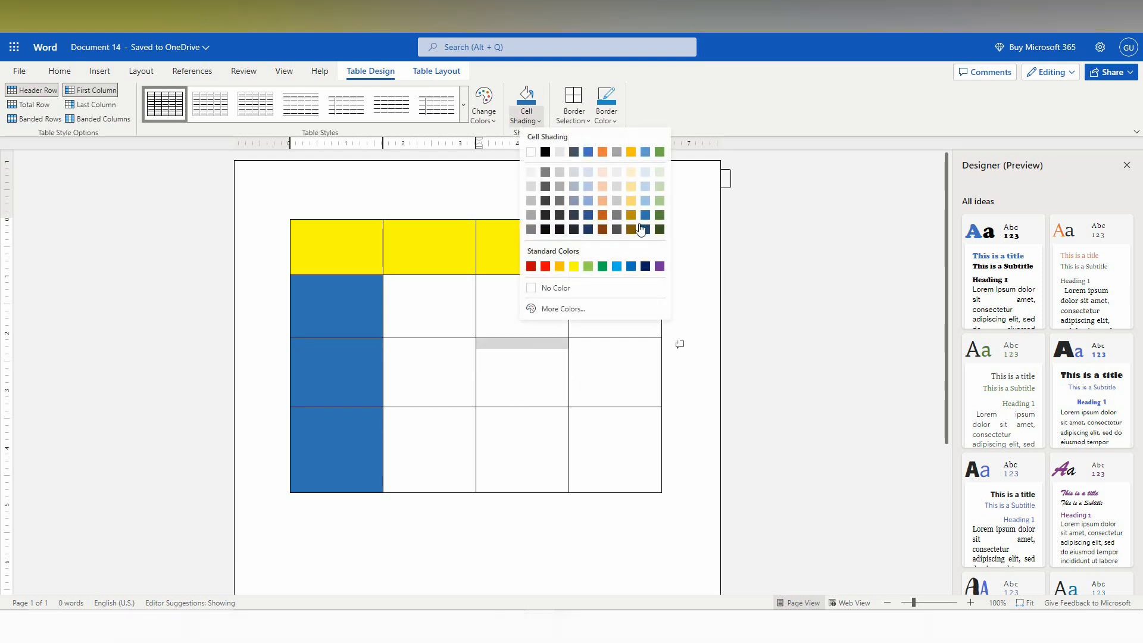
left_click(660, 215)
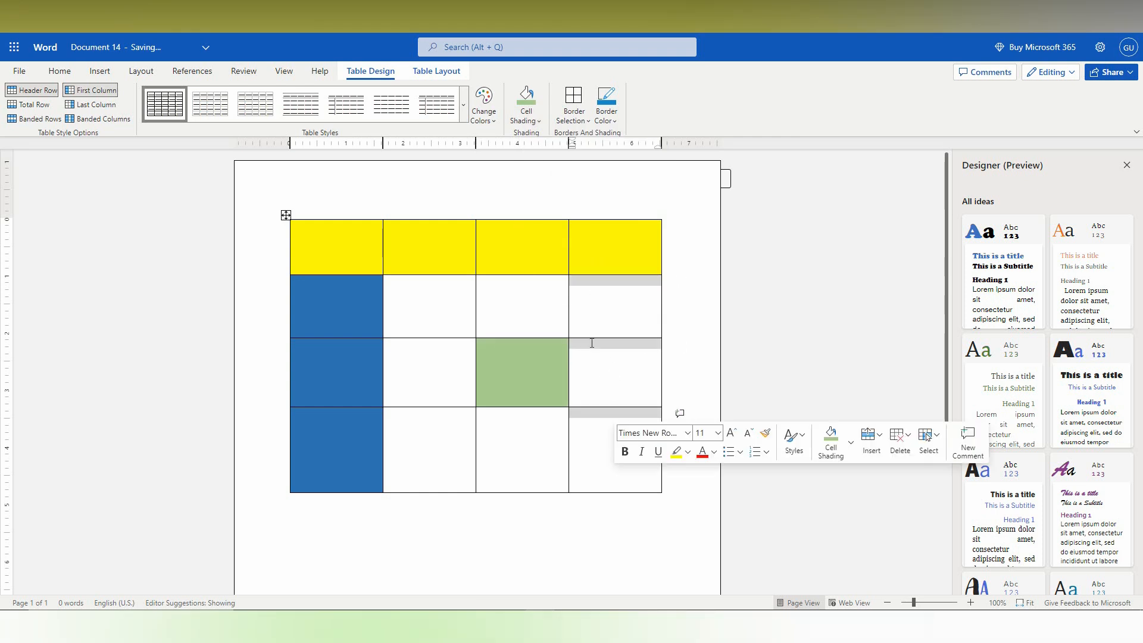
left_click(526, 101)
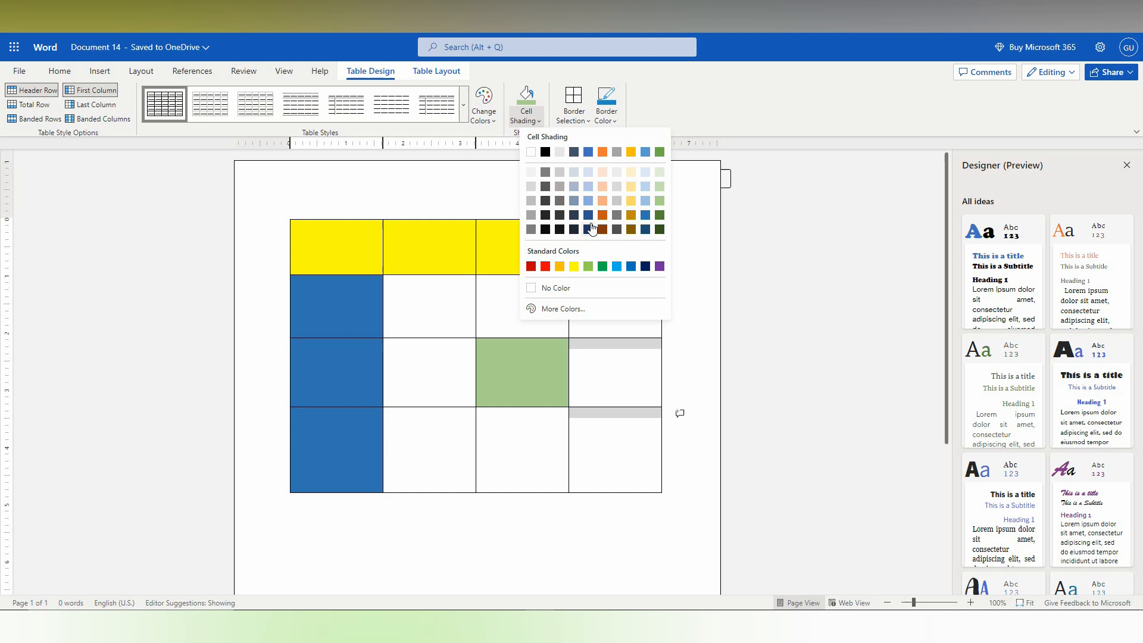
mouse_move(589, 185)
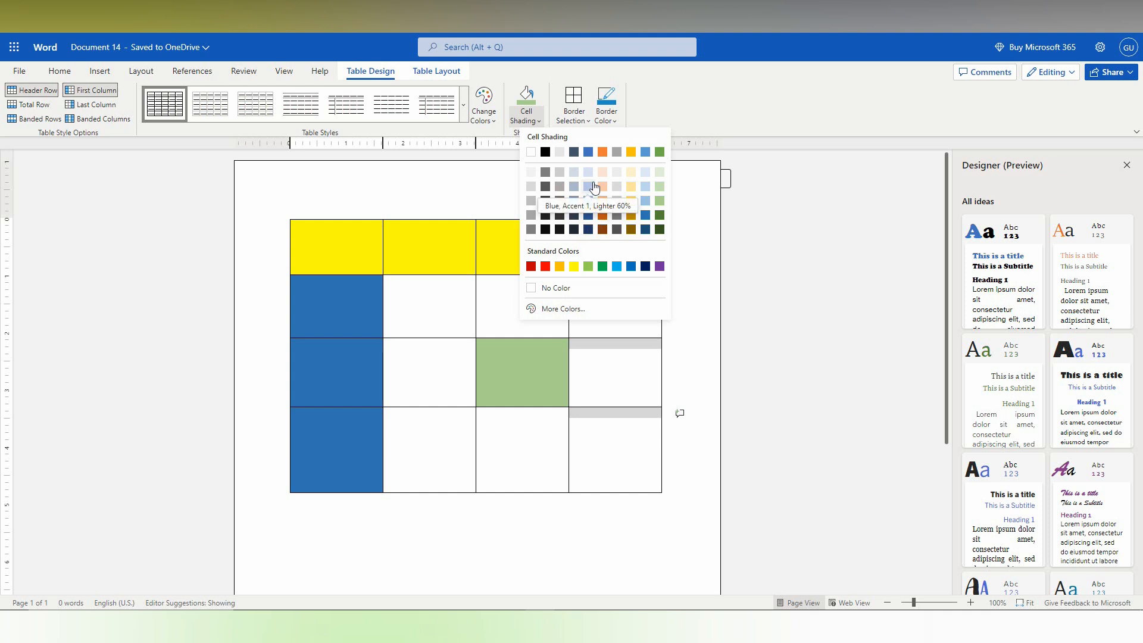
left_click(587, 186)
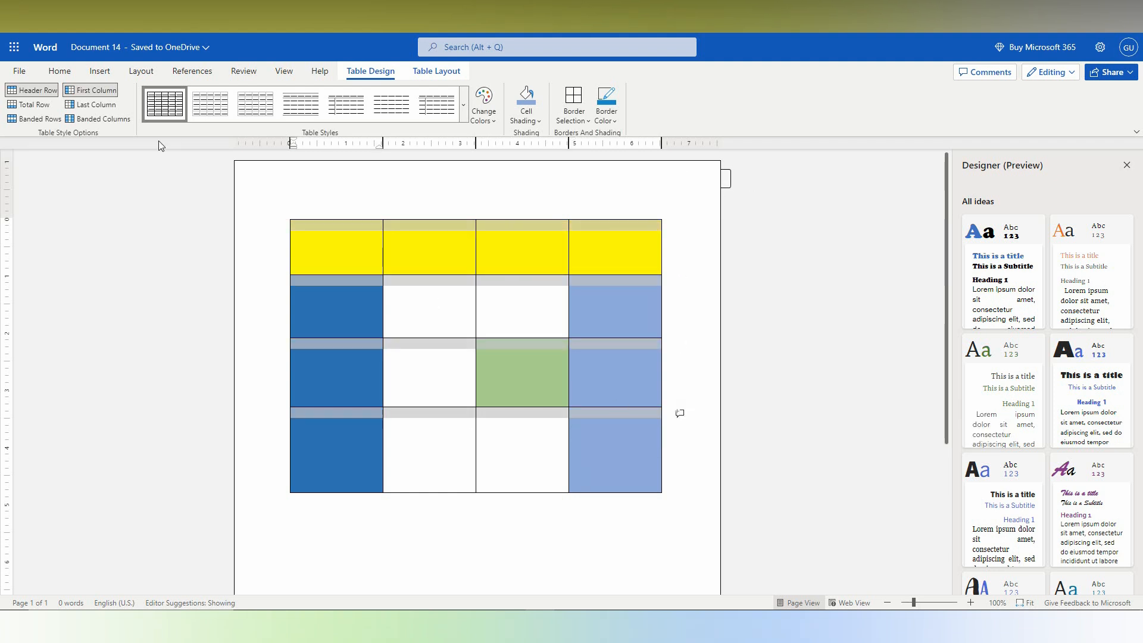
mouse_move(340, 191)
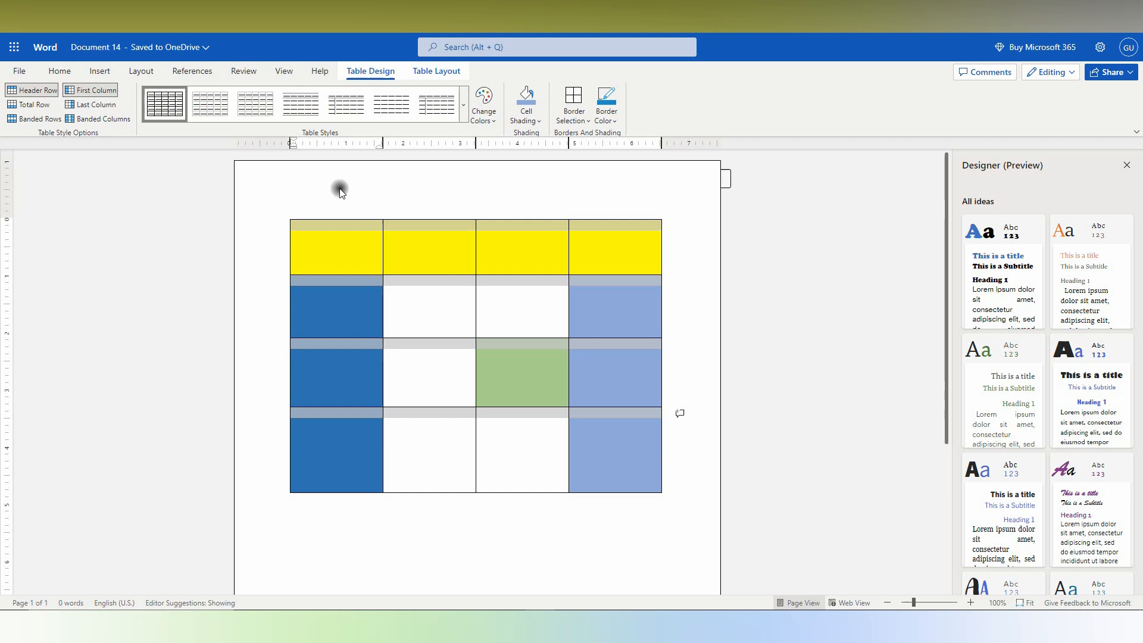
left_click(99, 71)
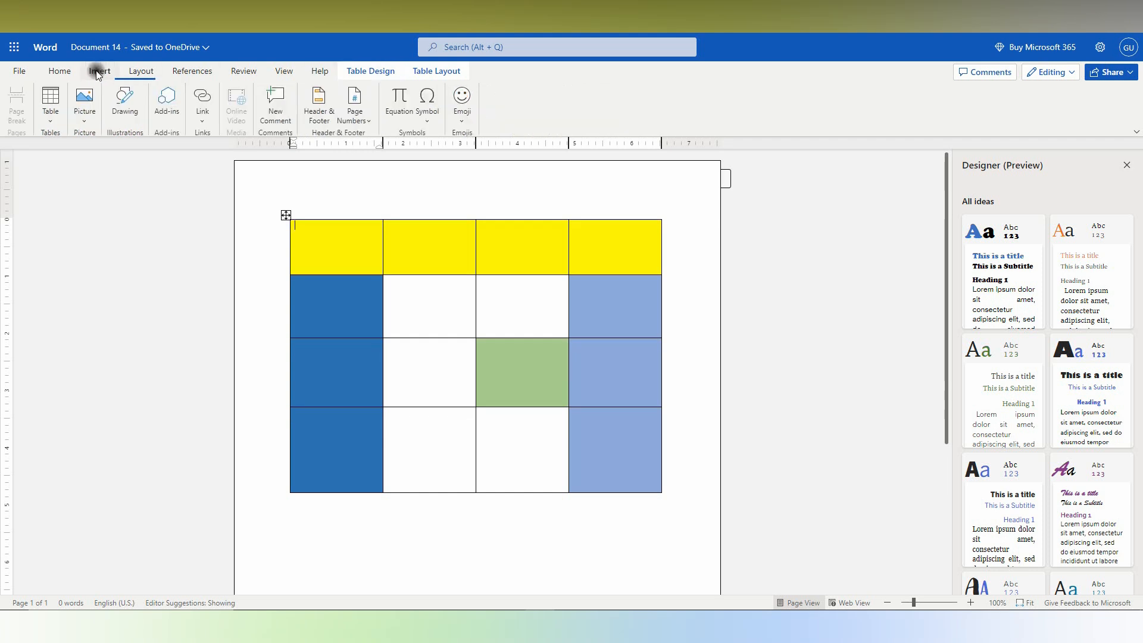
left_click(370, 71)
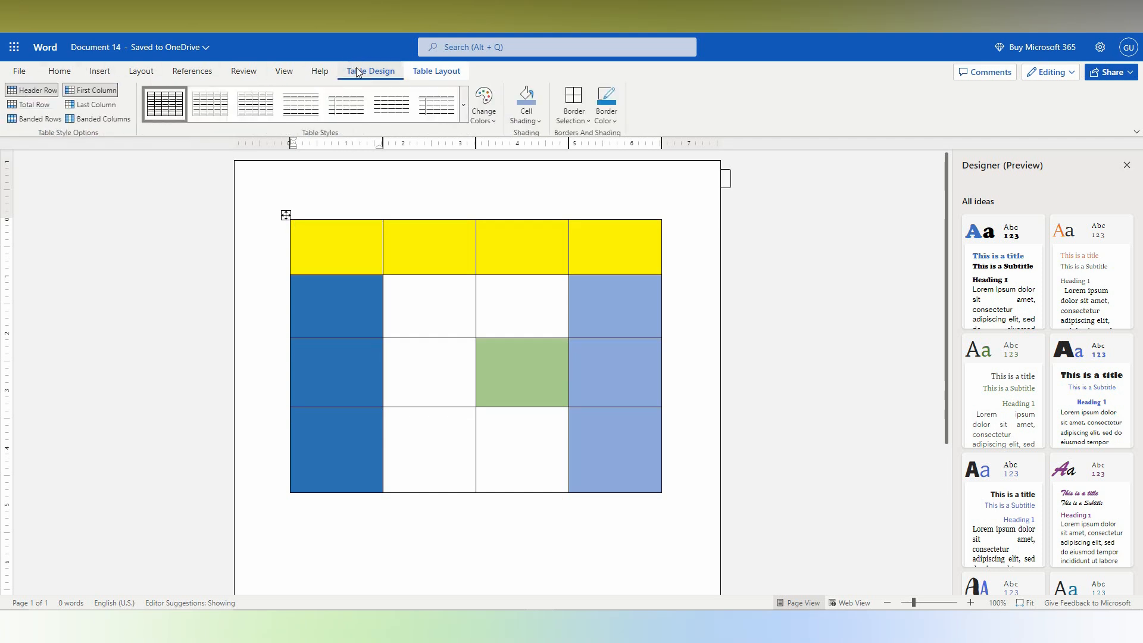
left_click(526, 102)
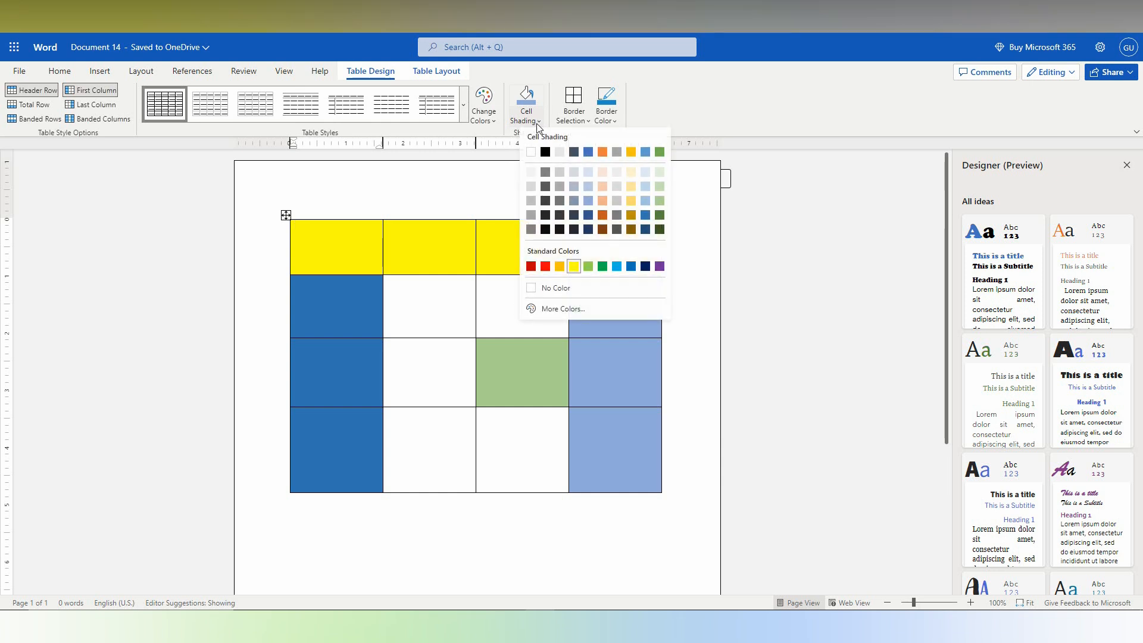
mouse_move(585, 280)
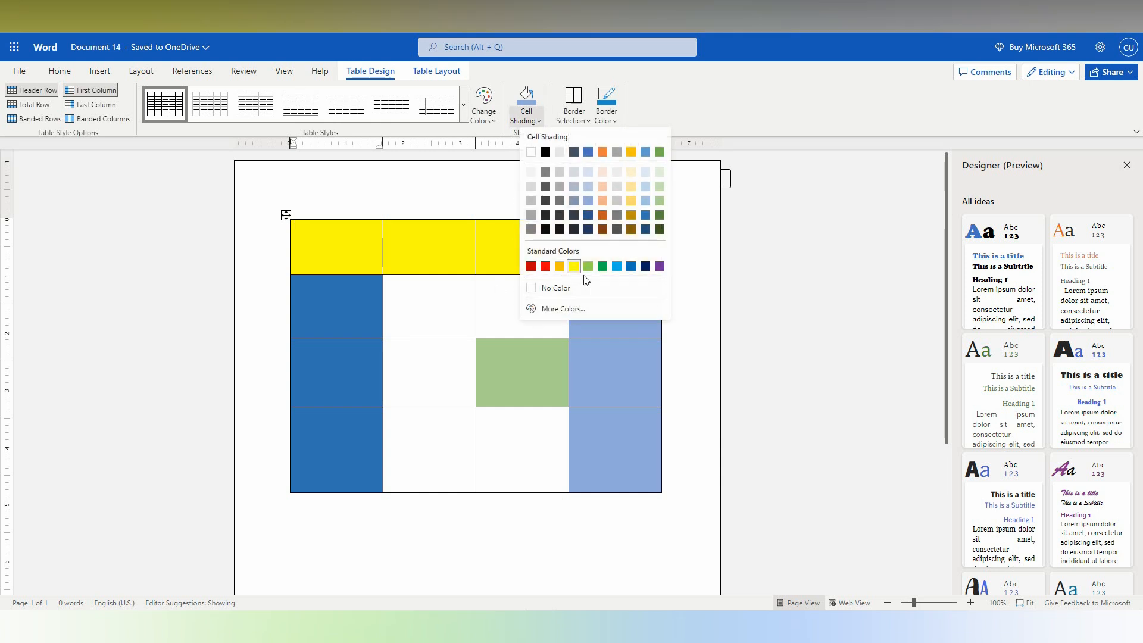
left_click(572, 265)
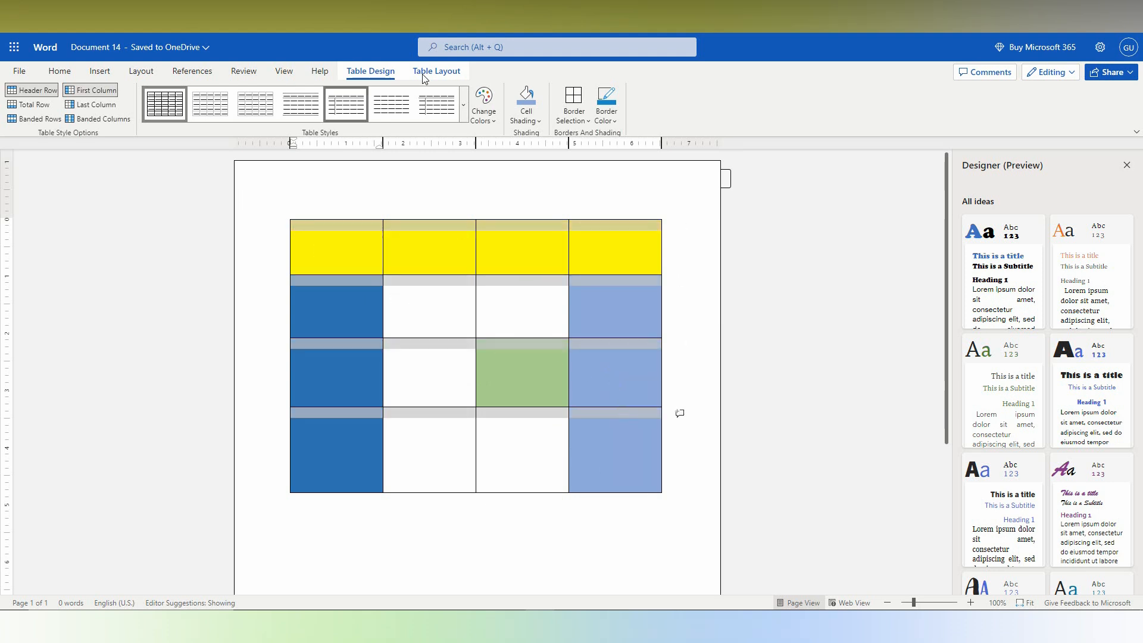
Select all nine inner cells, including the light-blue column, and shade them light green
left_click(526, 101)
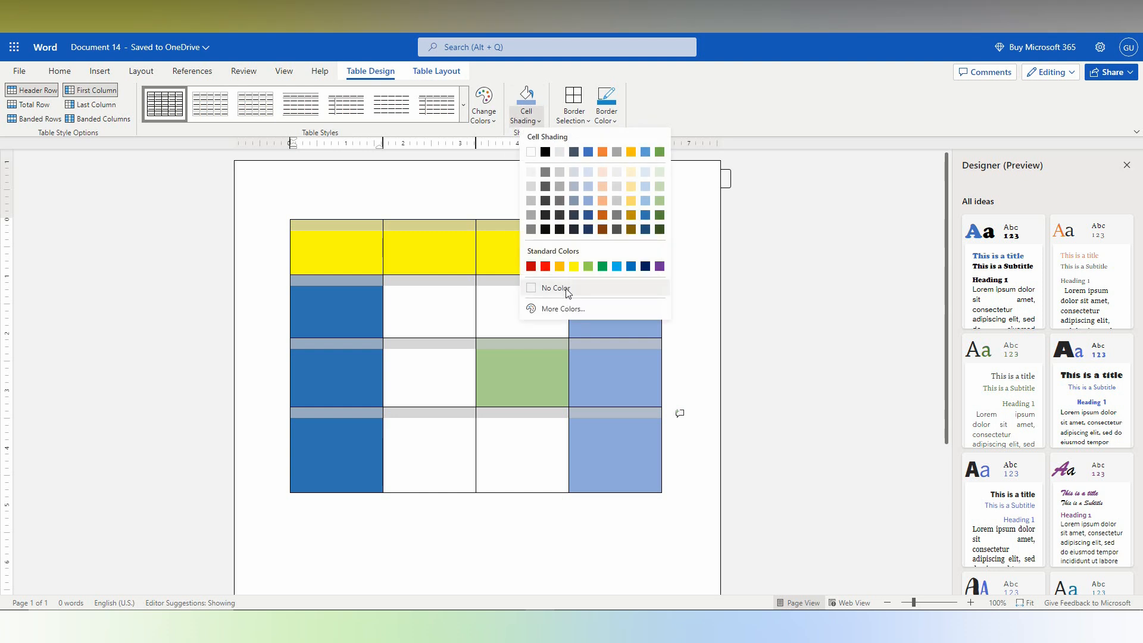
left_click(555, 288)
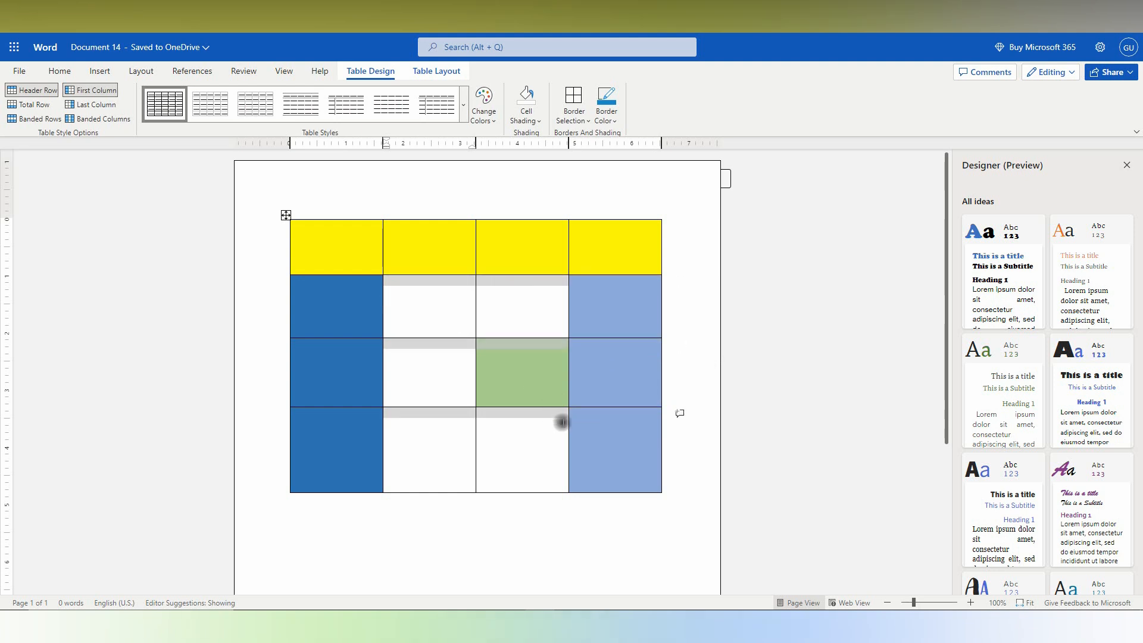
left_click(526, 98)
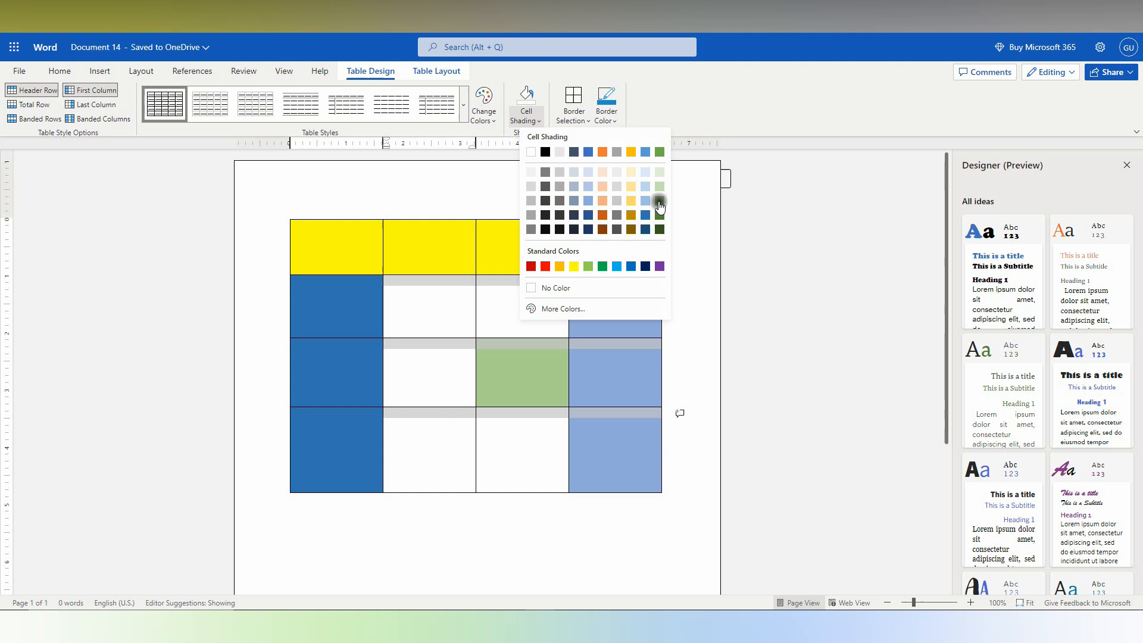
left_click(658, 202)
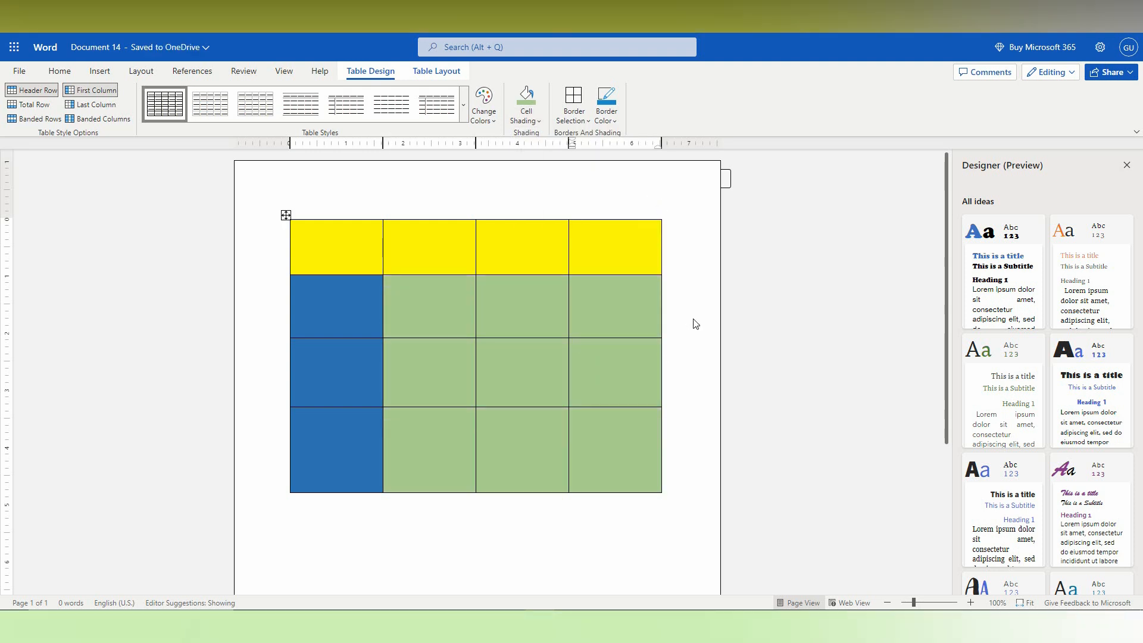